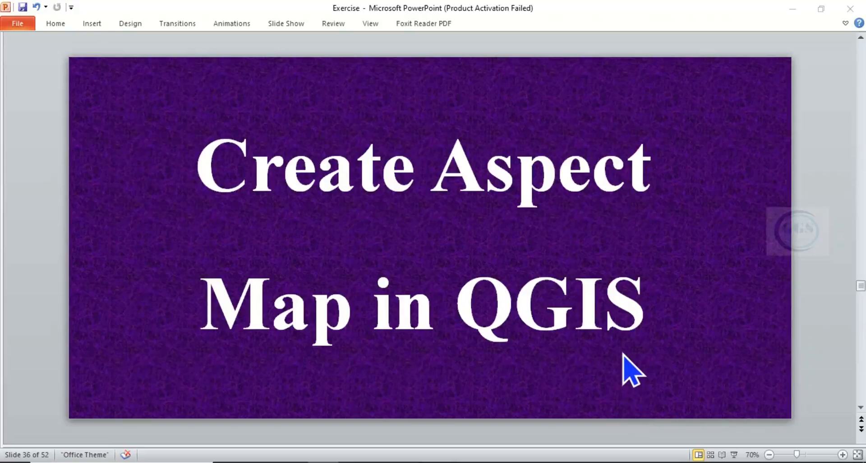
mouse_move(425, 251)
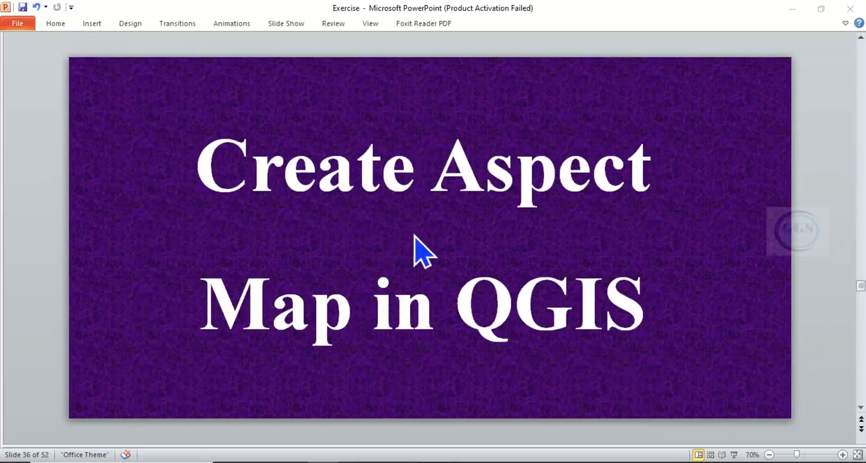
mouse_move(434, 271)
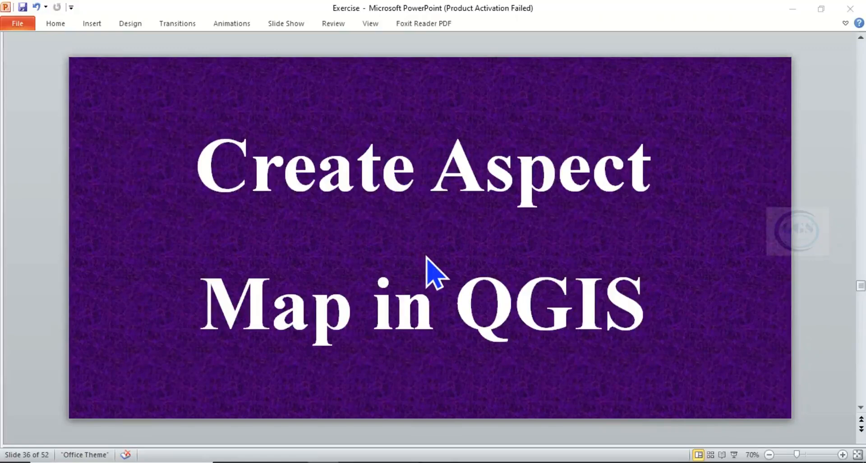
mouse_move(447, 271)
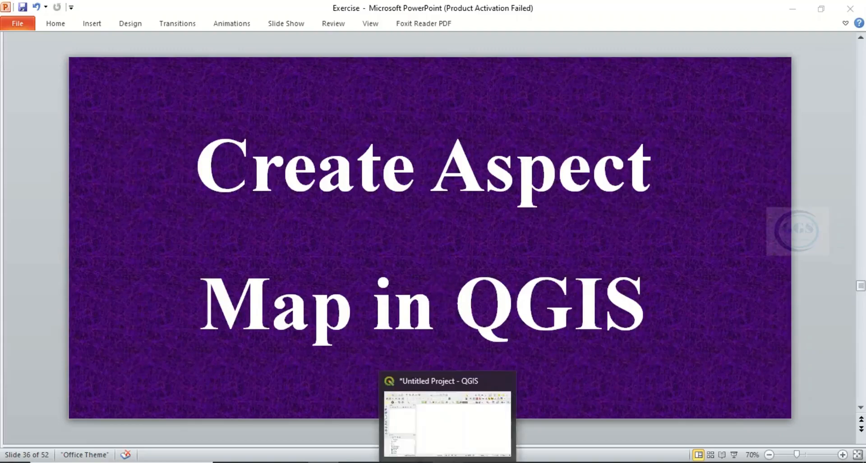
- Load the Adamawa Gombe n09_e011_1arc_v3 DEM TIF as a raster layer via the Data Source Manager
left_click(446, 420)
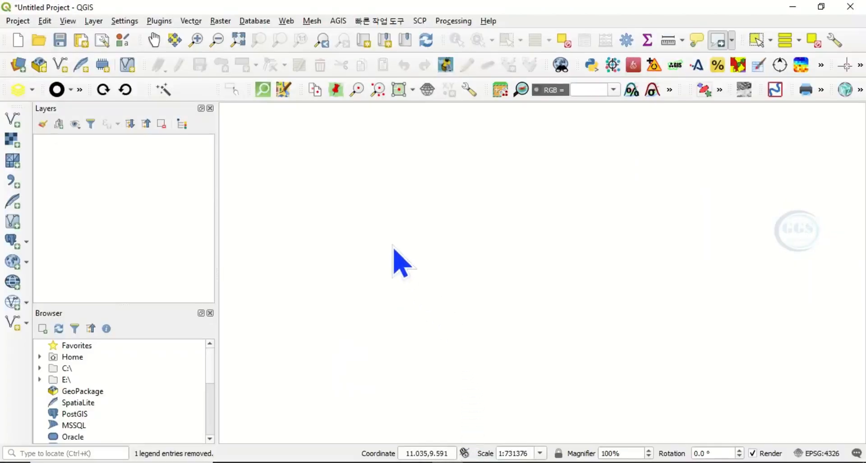
mouse_move(82, 180)
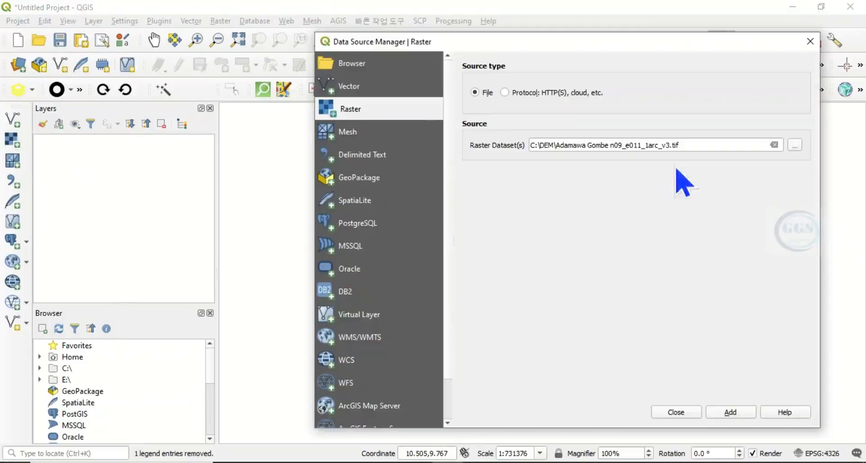
mouse_move(809, 160)
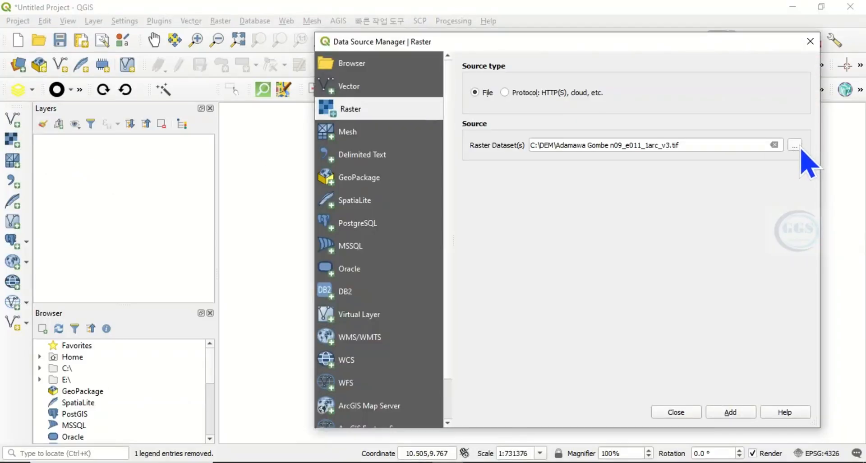
left_click(794, 144)
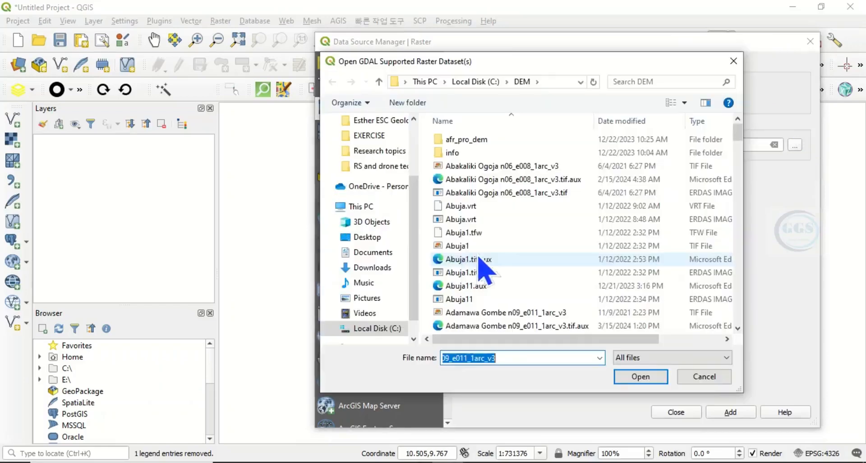
left_click(504, 312)
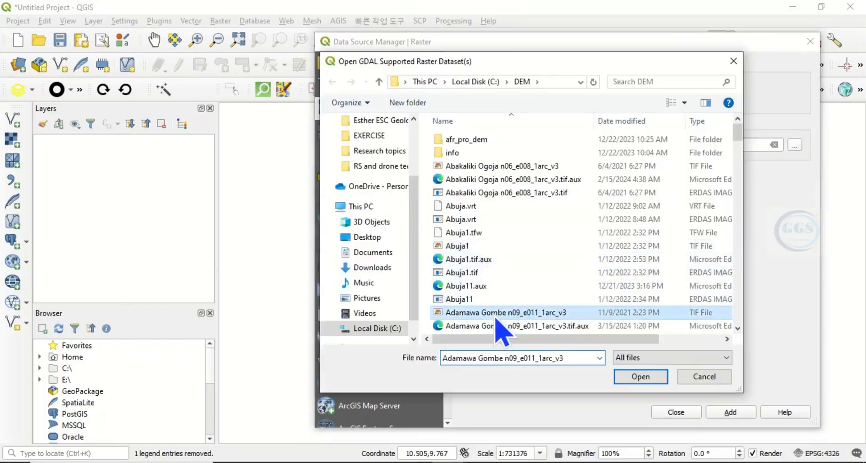
mouse_move(641, 383)
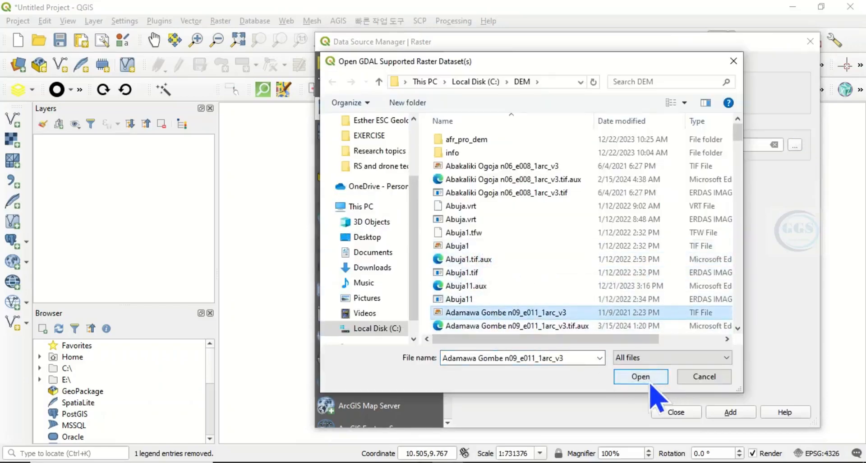
left_click(640, 376)
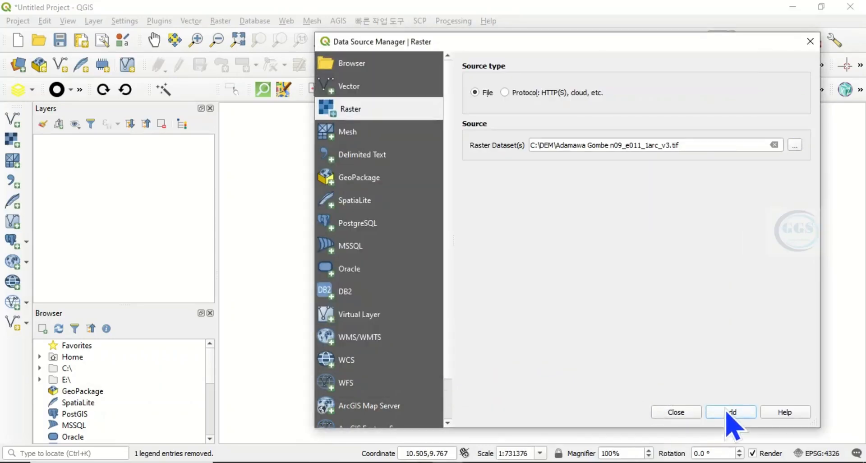
left_click(730, 412)
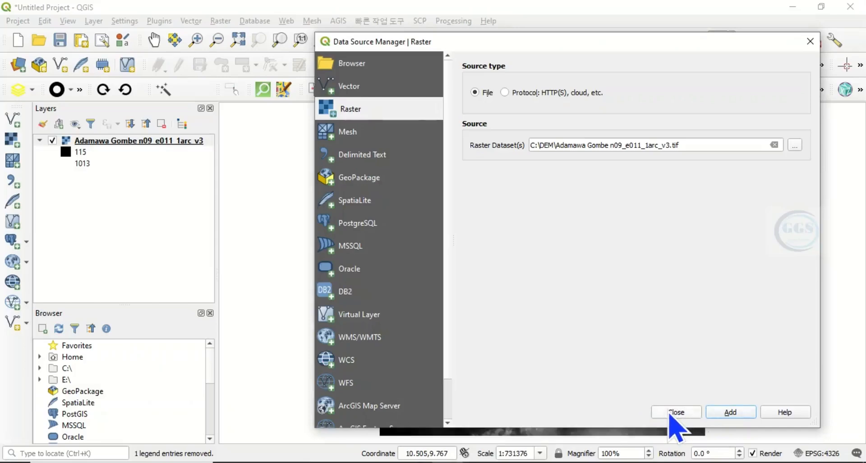
left_click(674, 412)
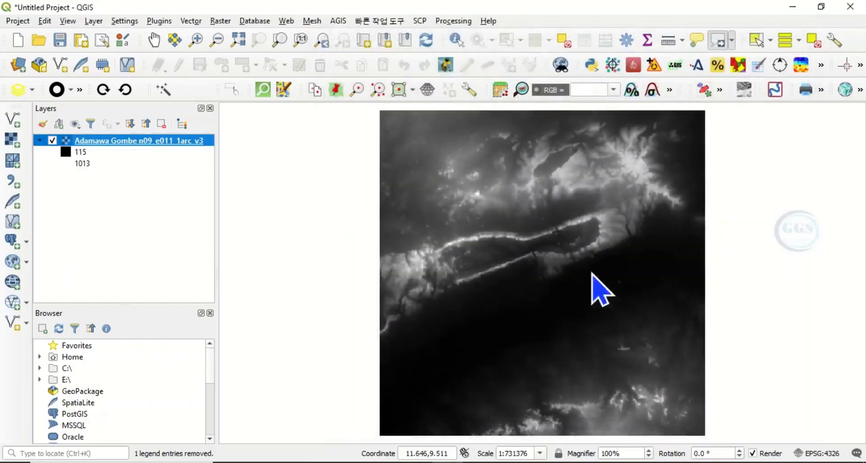
mouse_move(515, 323)
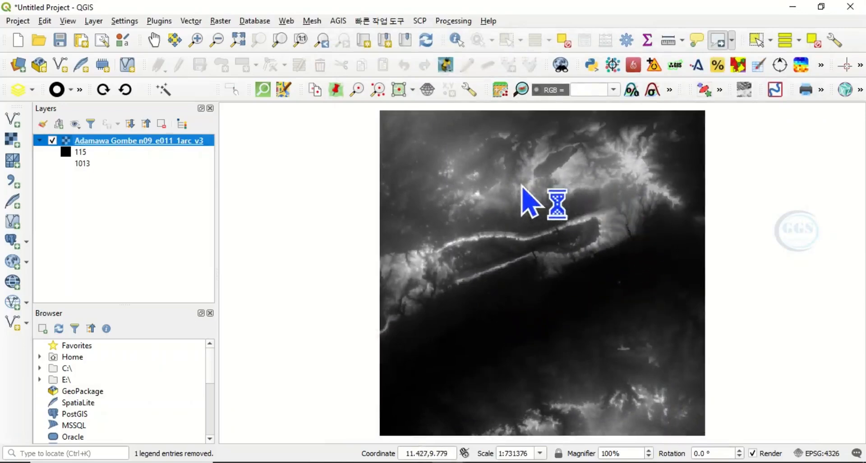
mouse_move(591, 307)
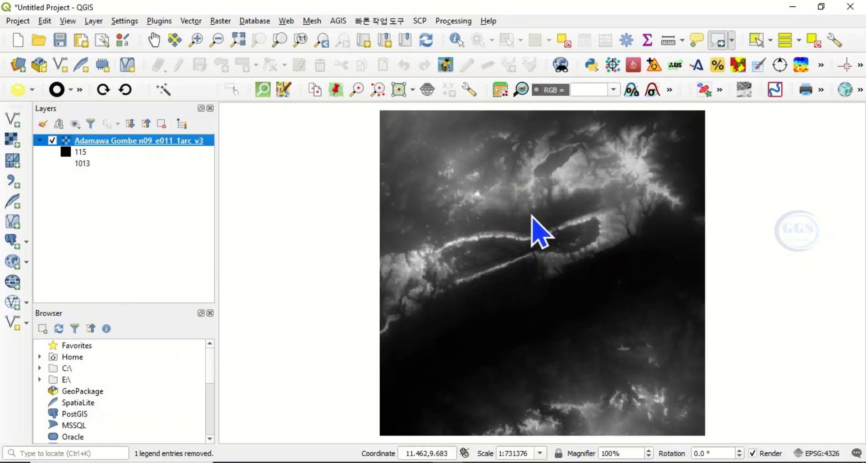
mouse_move(539, 245)
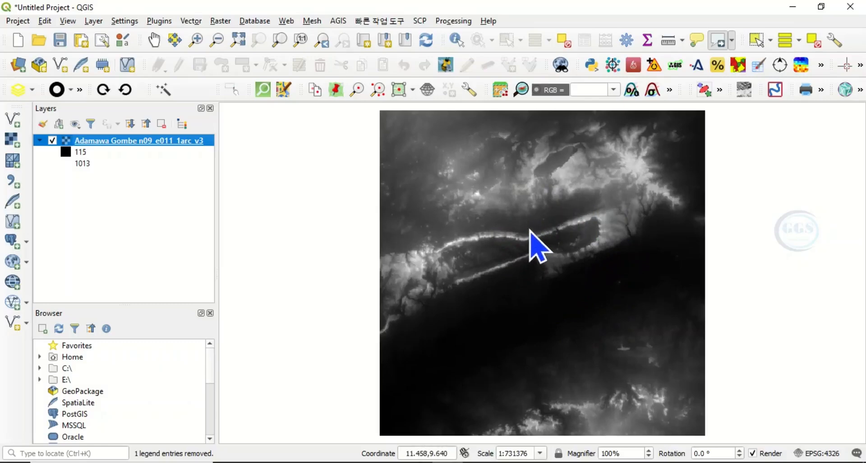
mouse_move(151, 36)
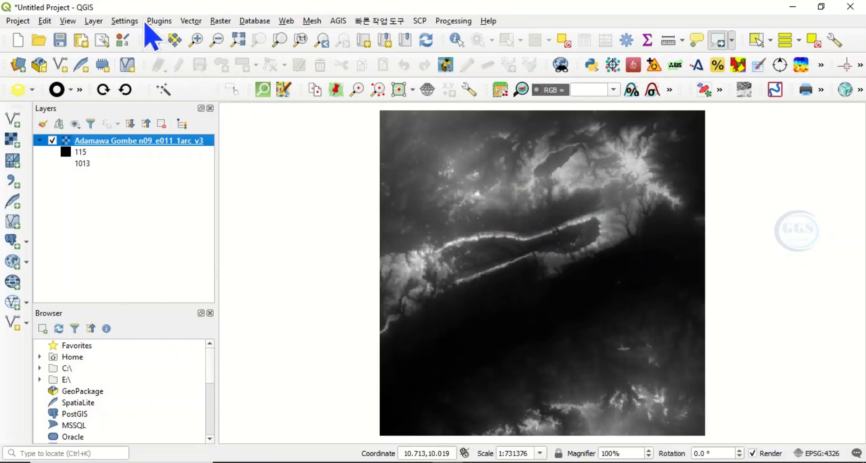
- Bring up the Raster > Analysis menu listing Aspect, Slope and Hillshade
left_click(220, 21)
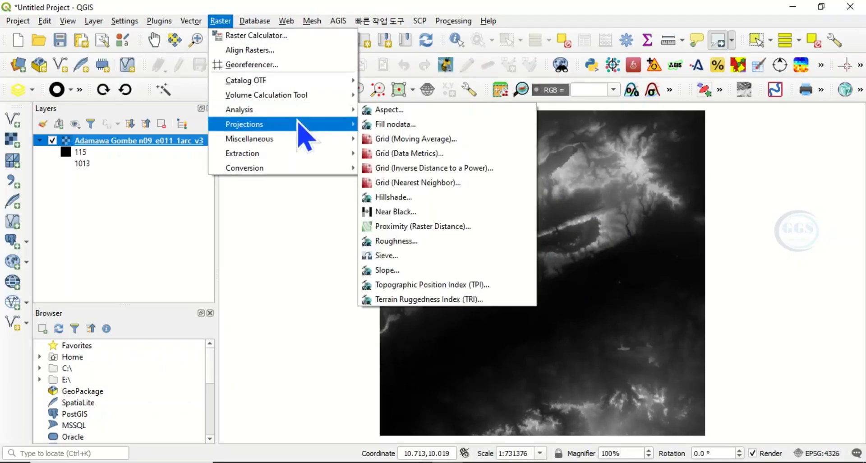
mouse_move(240, 109)
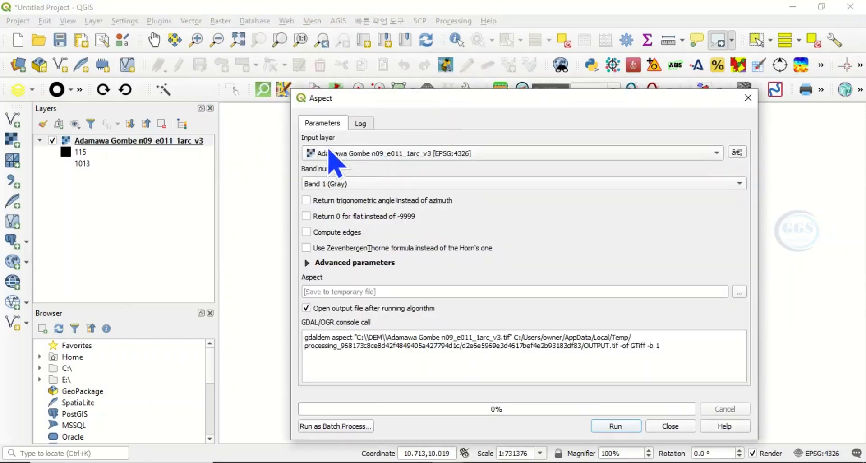
mouse_move(331, 242)
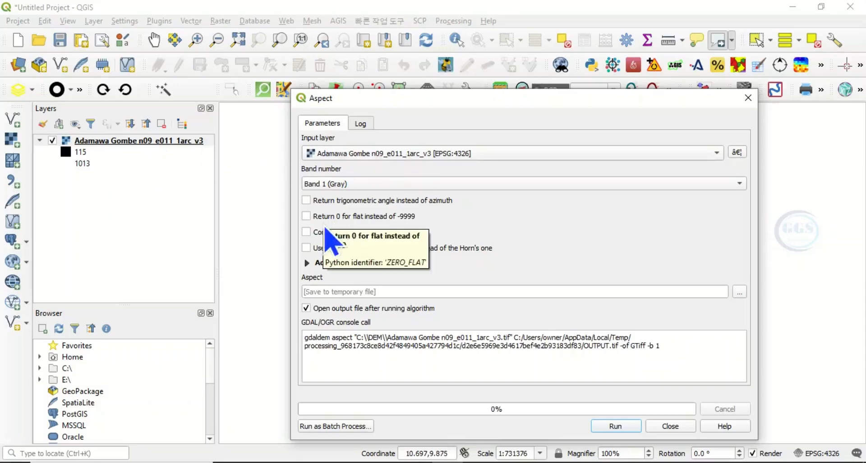
mouse_move(317, 229)
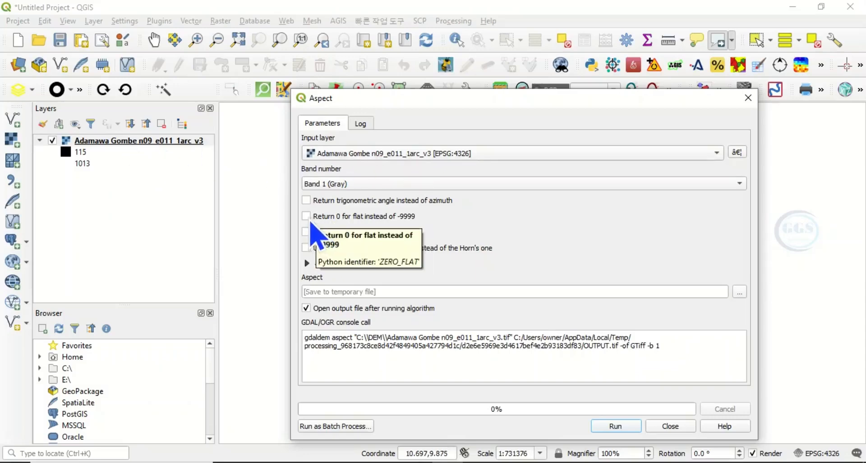
mouse_move(389, 240)
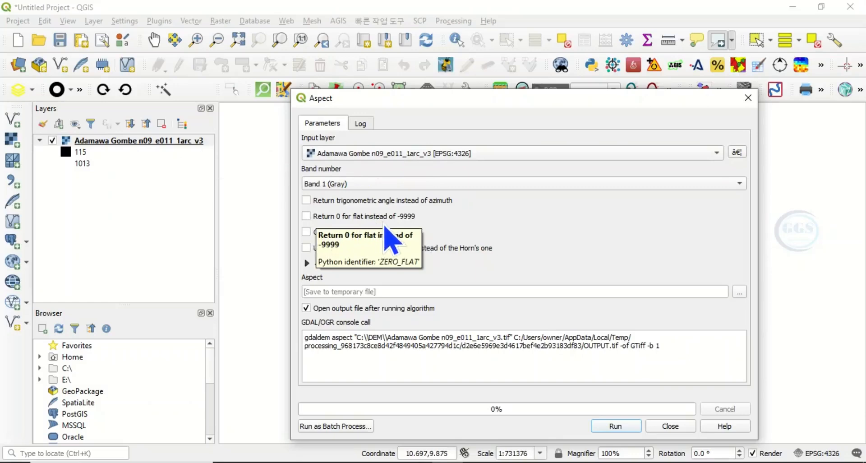
mouse_move(416, 242)
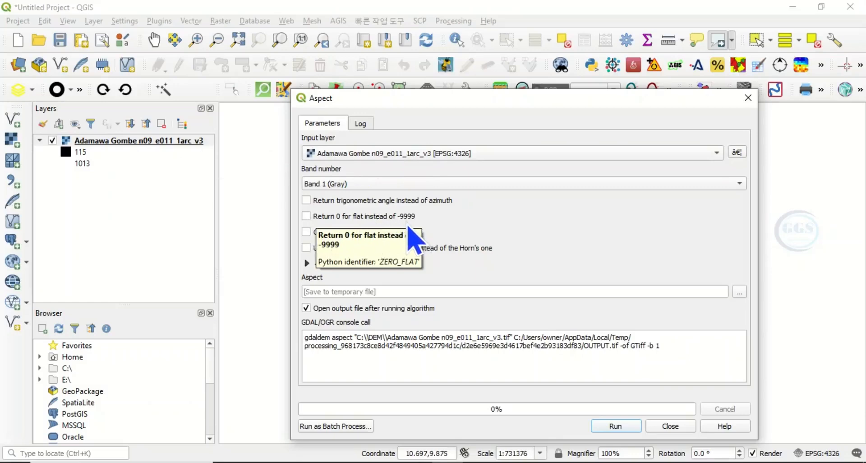
mouse_move(416, 237)
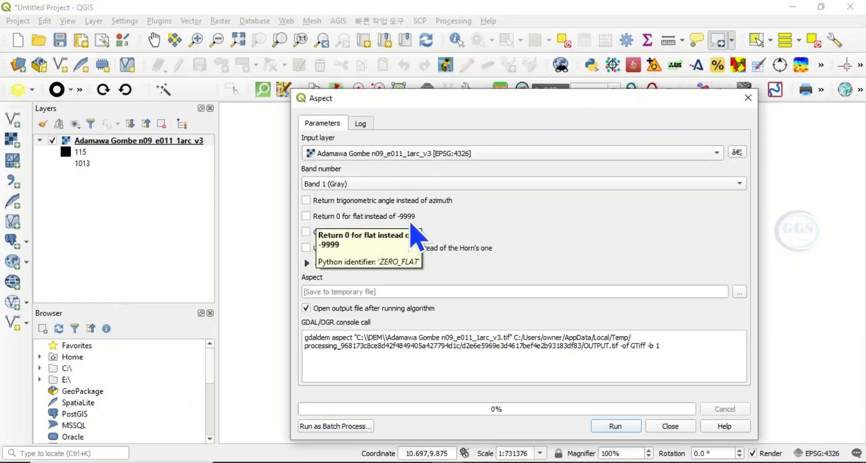
mouse_move(323, 237)
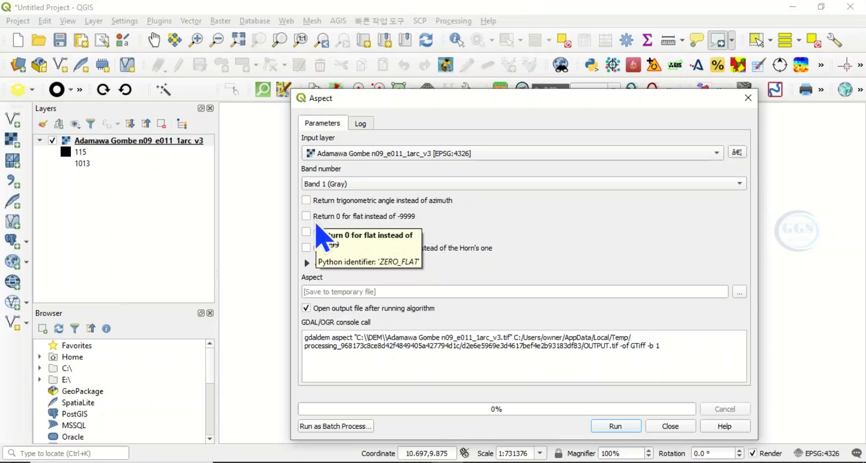
mouse_move(412, 240)
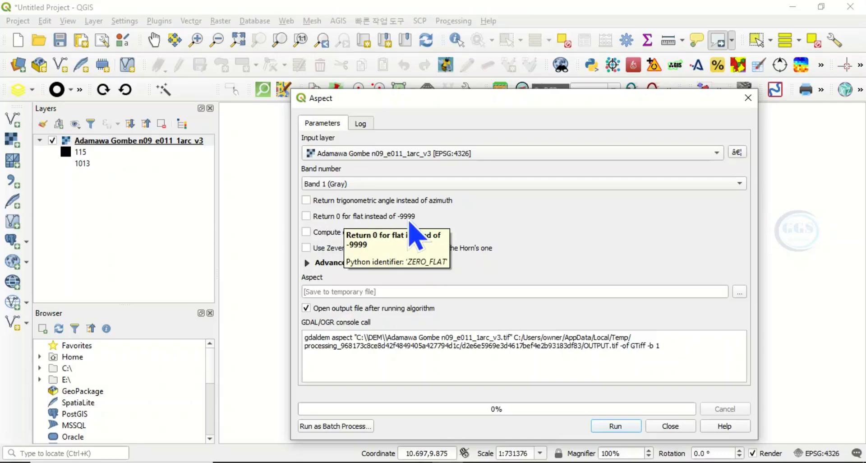
mouse_move(315, 232)
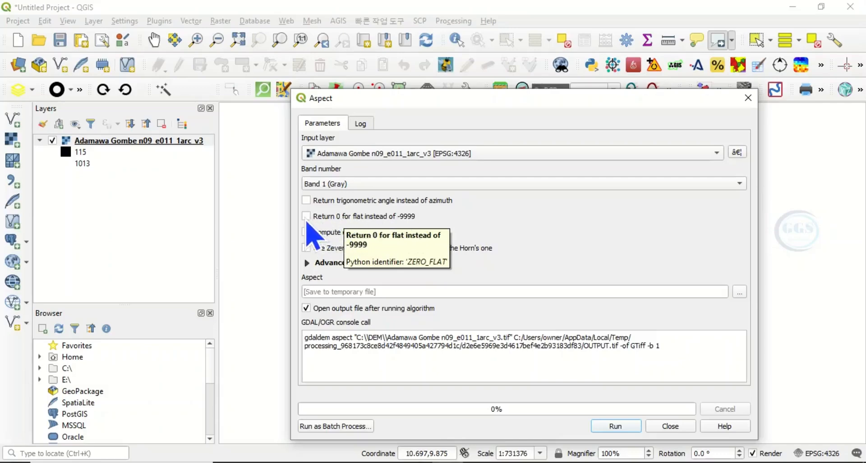
- Return 0 for flat areas and save the output as Aspect.tif in Desktop > EXERCISE
left_click(306, 216)
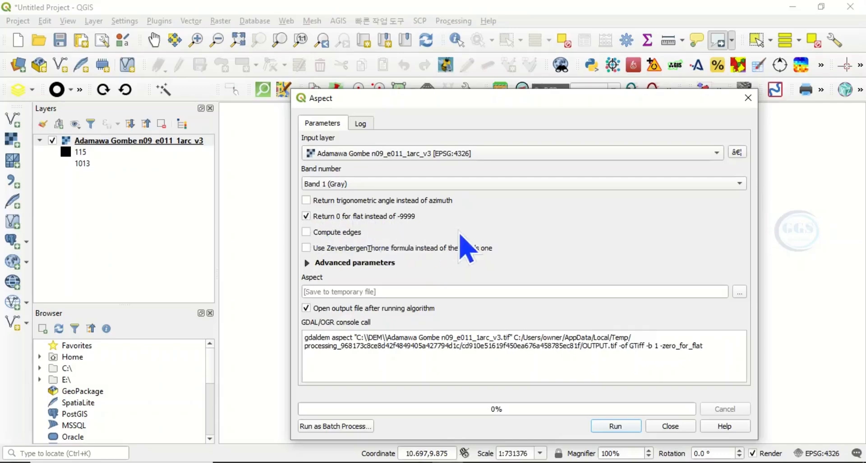
mouse_move(358, 284)
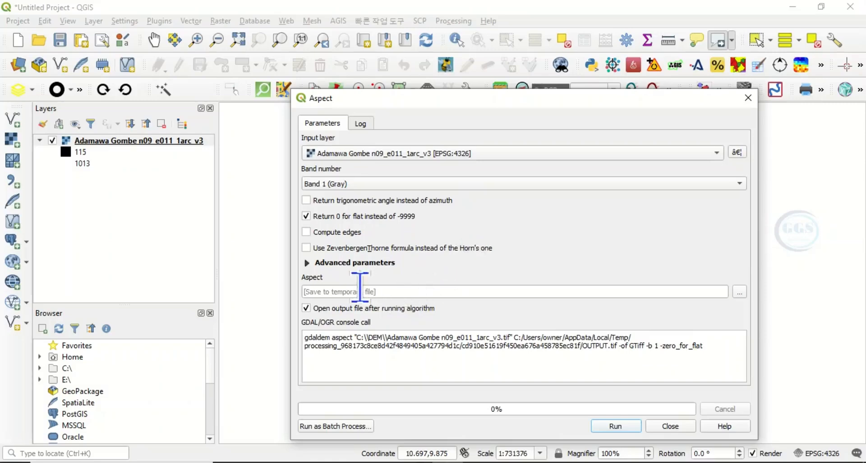
mouse_move(707, 292)
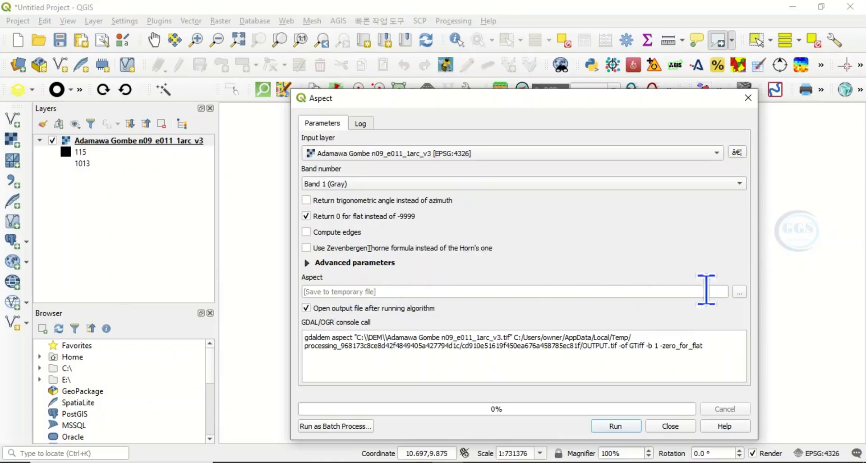
left_click(738, 291)
type("A")
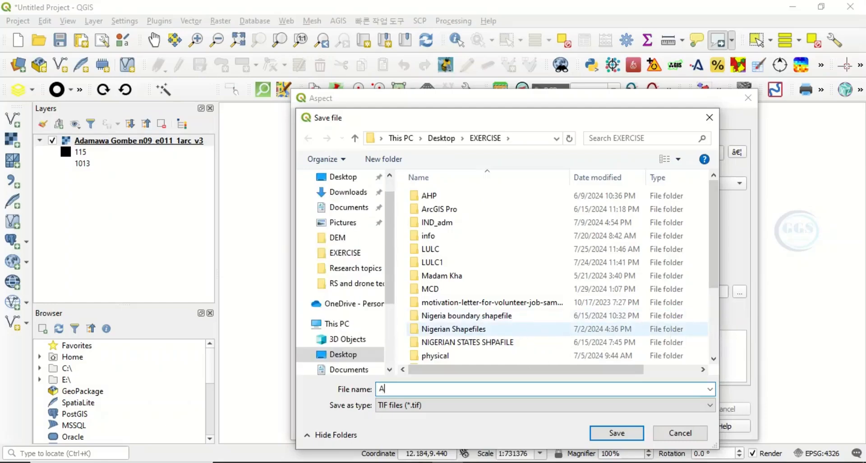
type("spect")
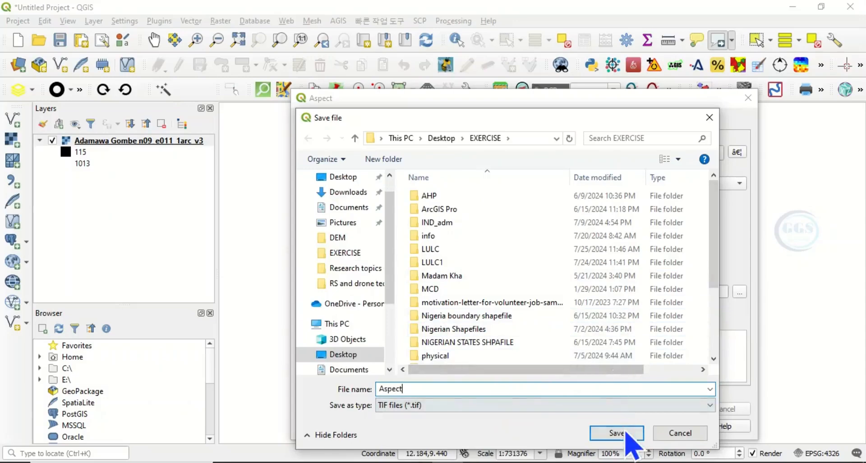
left_click(616, 432)
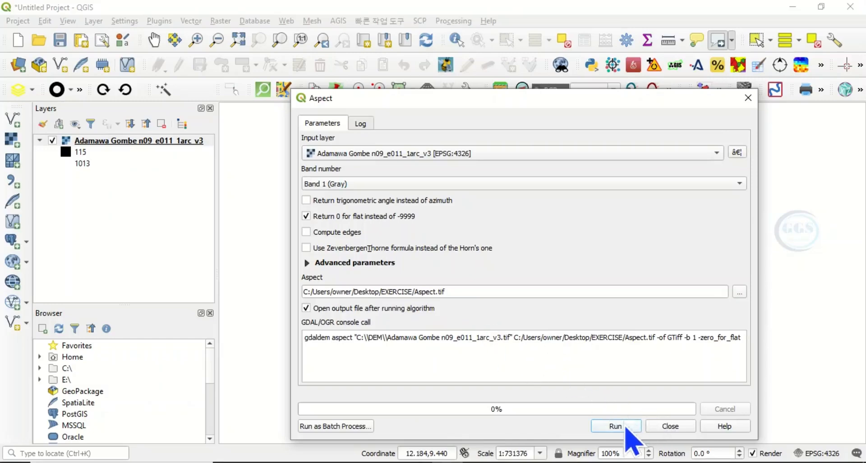
- Run the Aspect algorithm so the new Aspect layer (0–359.697) joins the DEM
left_click(615, 425)
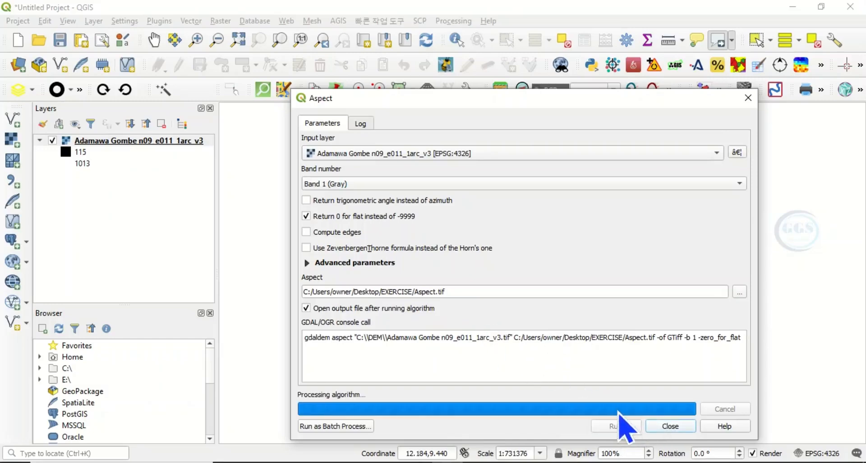
left_click(360, 123)
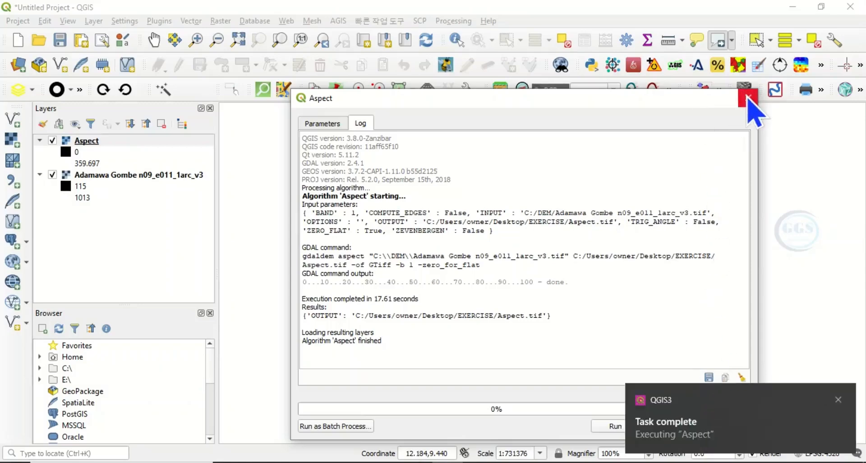
- Dismiss the Aspect tool and show the grayscale Aspect raster alone with the DEM hidden
left_click(748, 98)
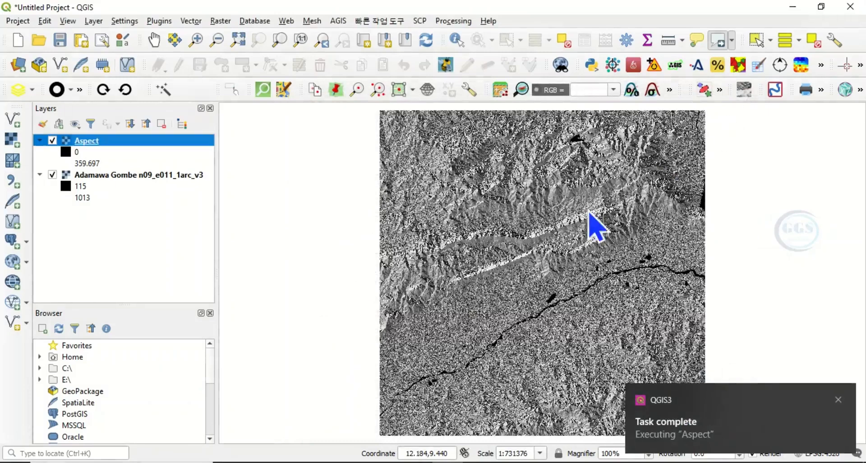
mouse_move(53, 195)
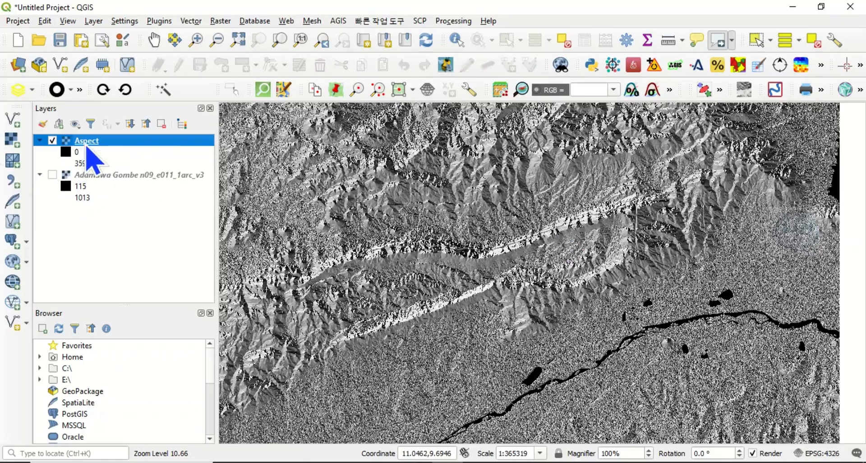
right_click(86, 140)
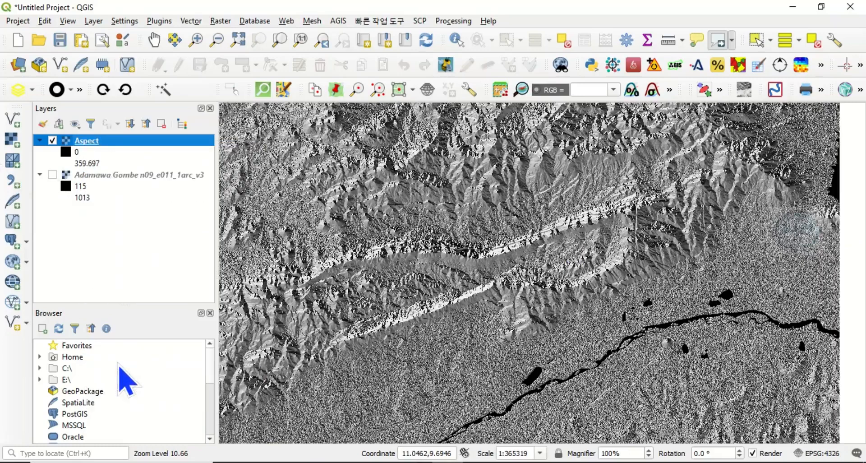
- Render the Aspect layer as singleband pseudocolor with the colour ramp inverted
double_click(86, 140)
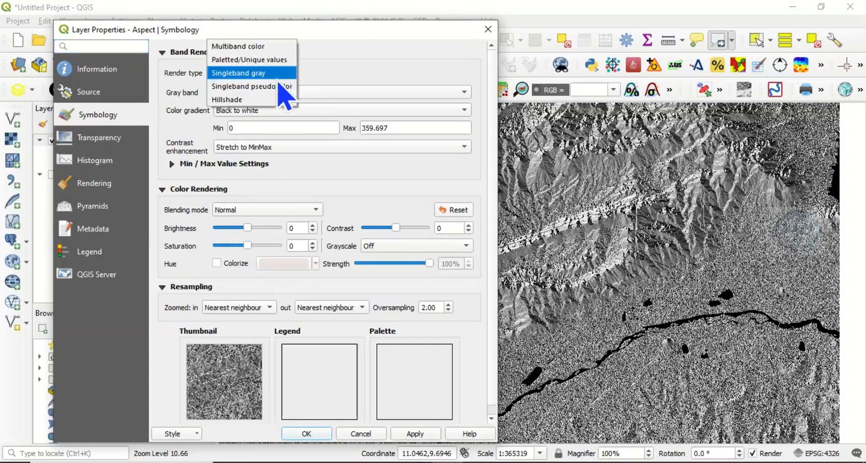
left_click(250, 85)
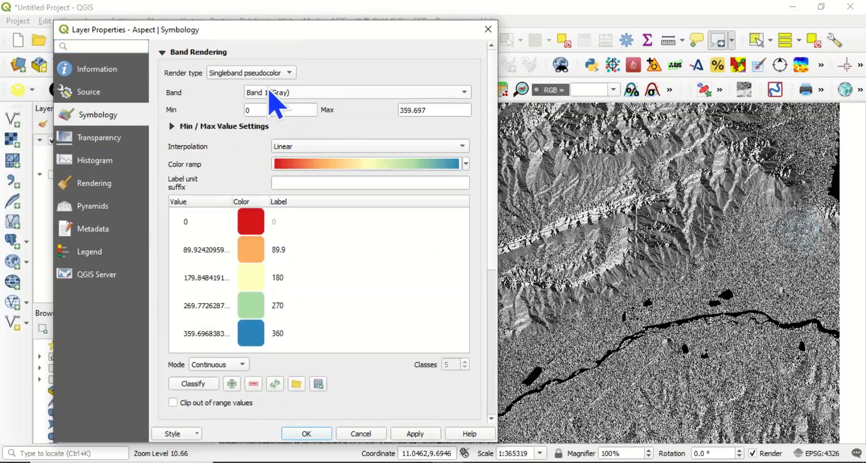
mouse_move(301, 171)
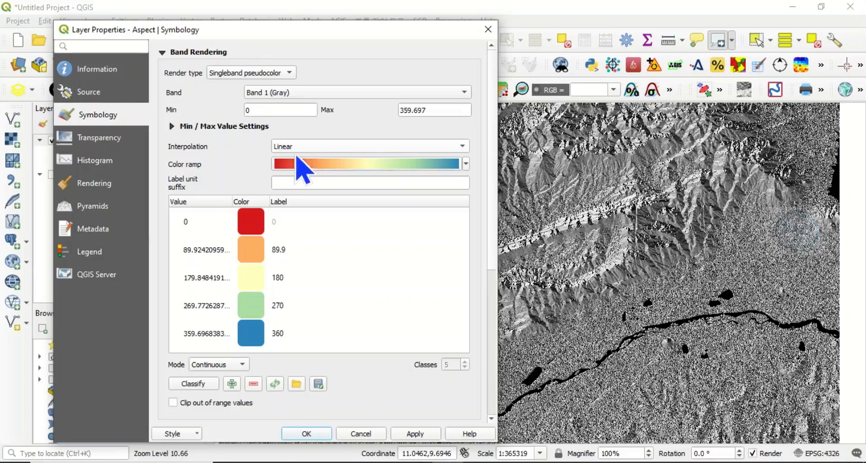
left_click(462, 146)
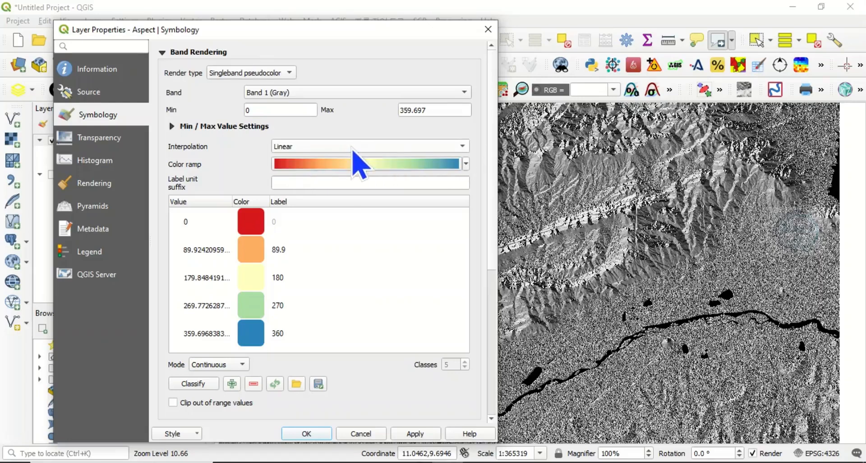
left_click(464, 163)
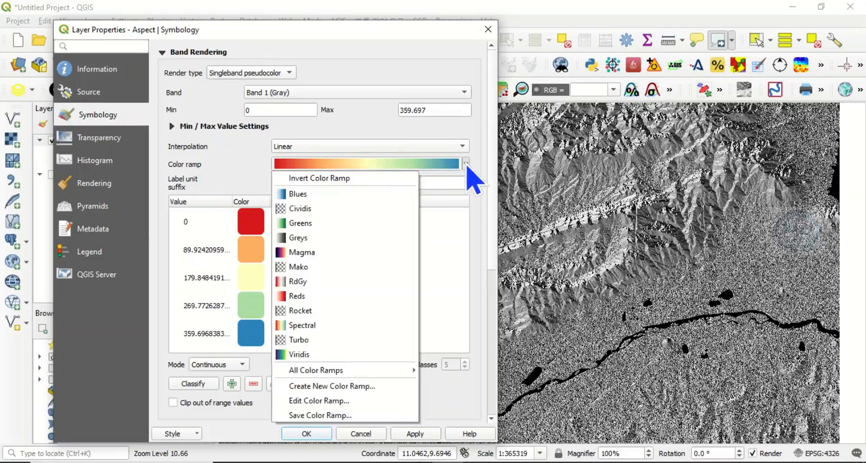
mouse_move(336, 190)
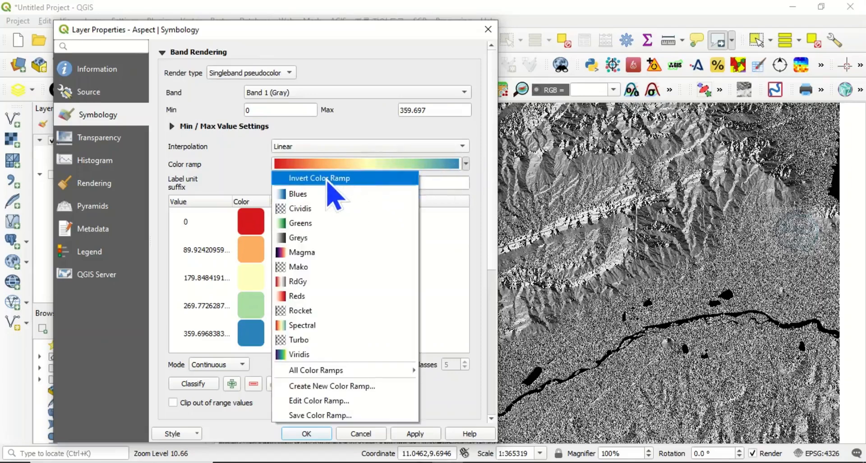
left_click(320, 178)
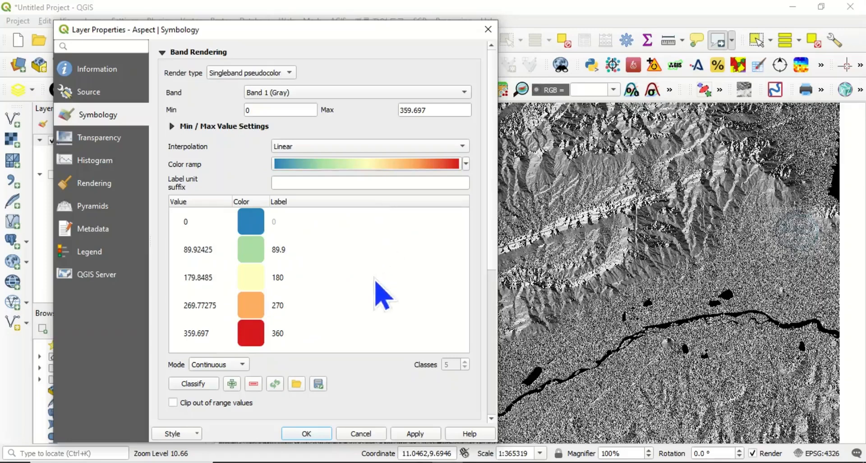
mouse_move(255, 381)
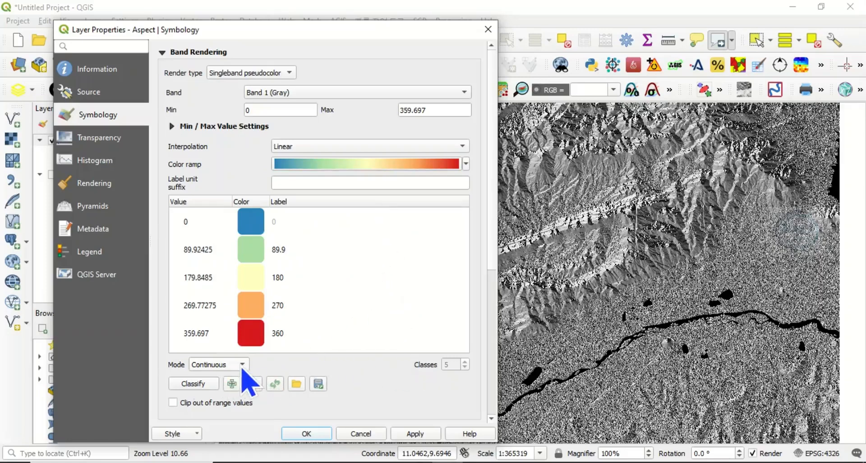
- Classify the ramp into 10 equal-interval classes
left_click(240, 364)
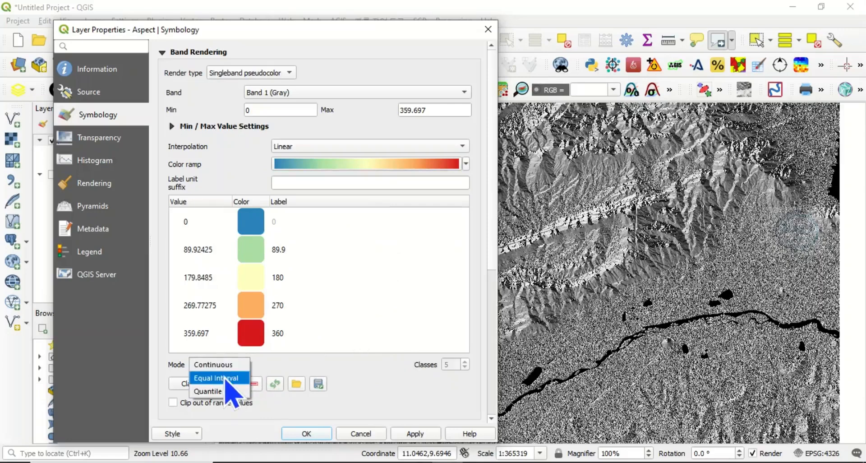
left_click(216, 378)
type("10")
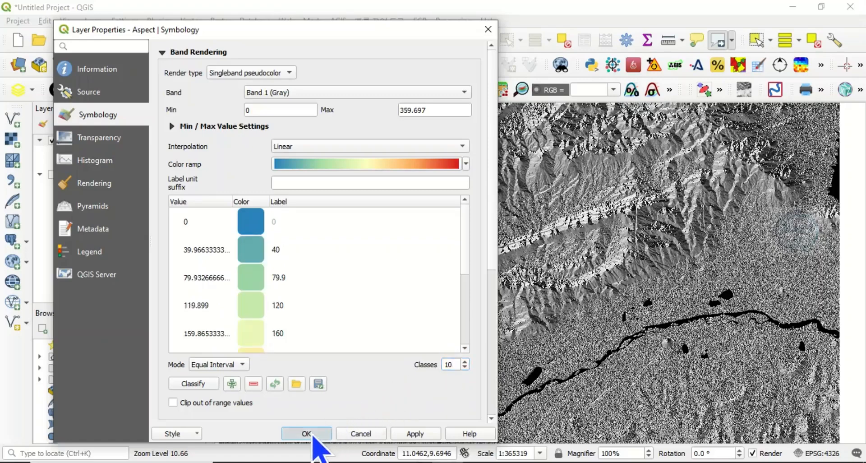
- Apply the blue-to-red styling and expand the Aspect legend showing ten 0–360 classes
left_click(306, 433)
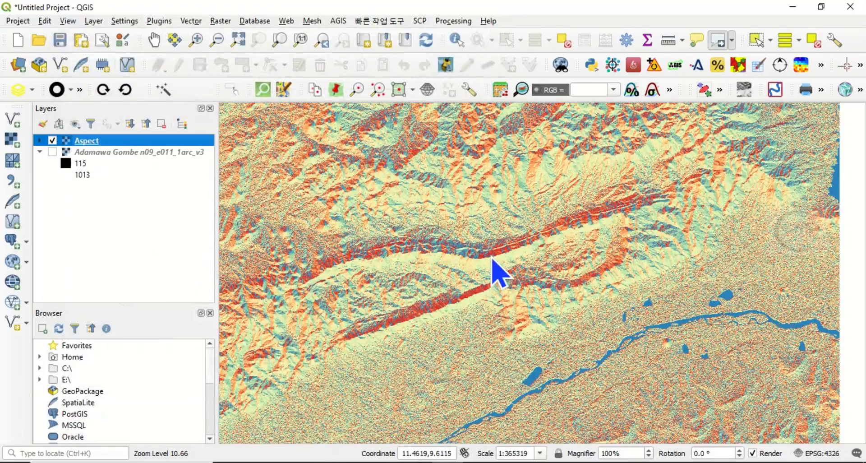
mouse_move(431, 457)
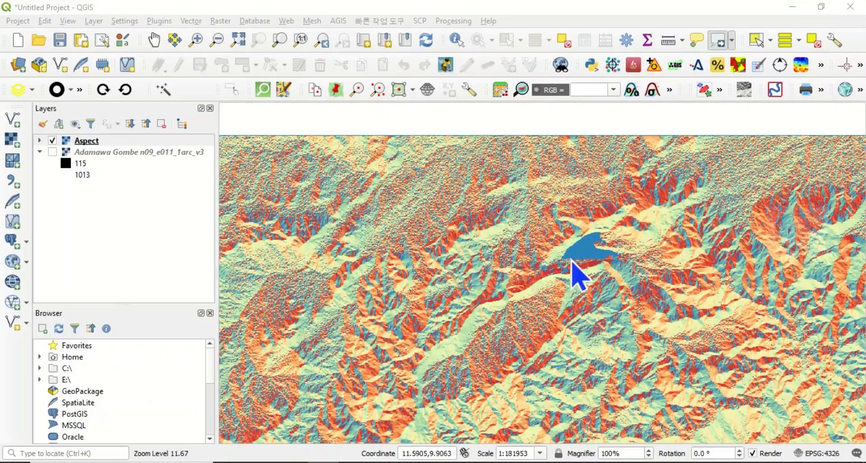
mouse_move(47, 161)
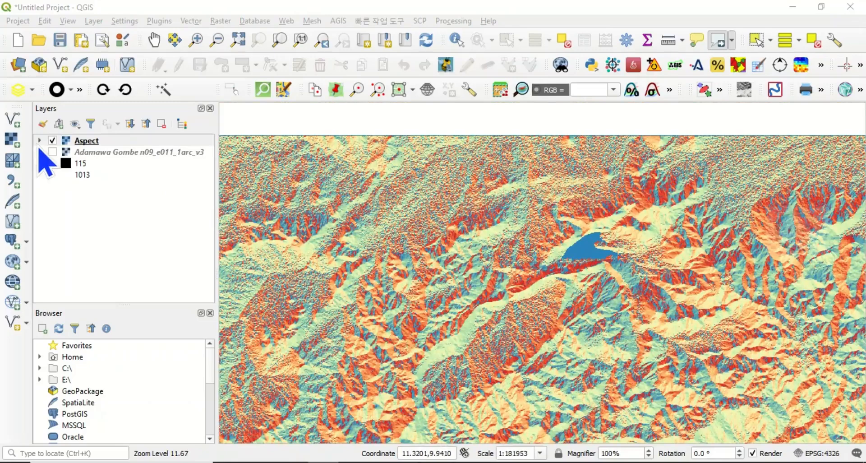
left_click(38, 140)
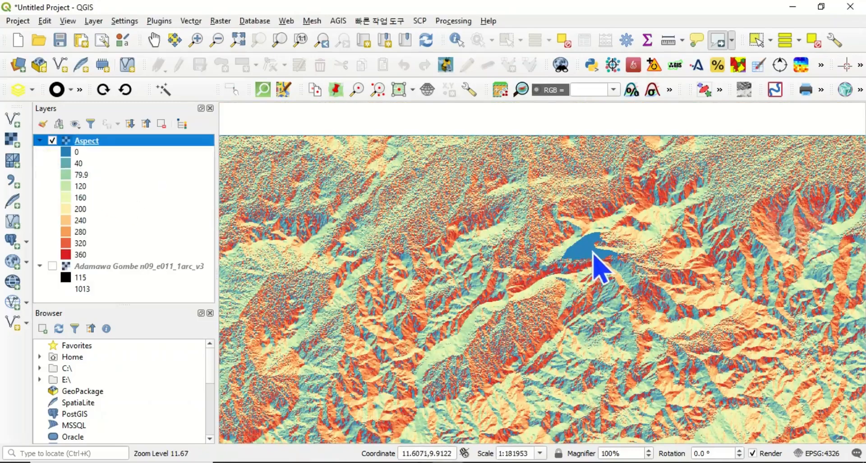
mouse_move(599, 270)
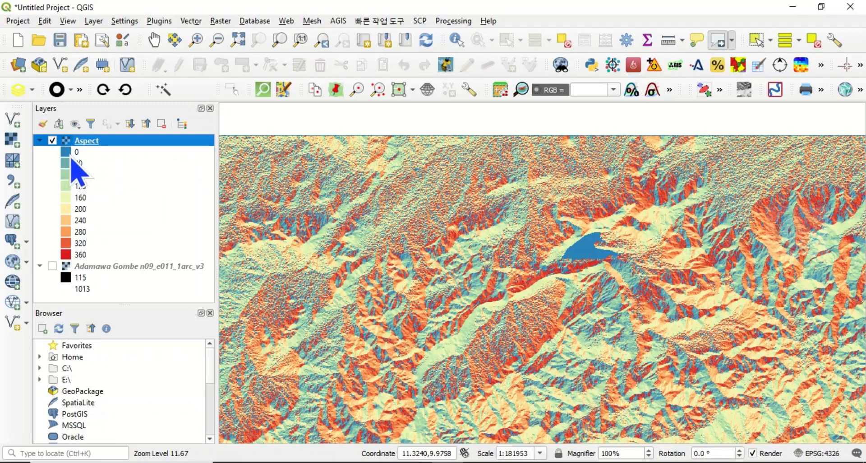
mouse_move(91, 275)
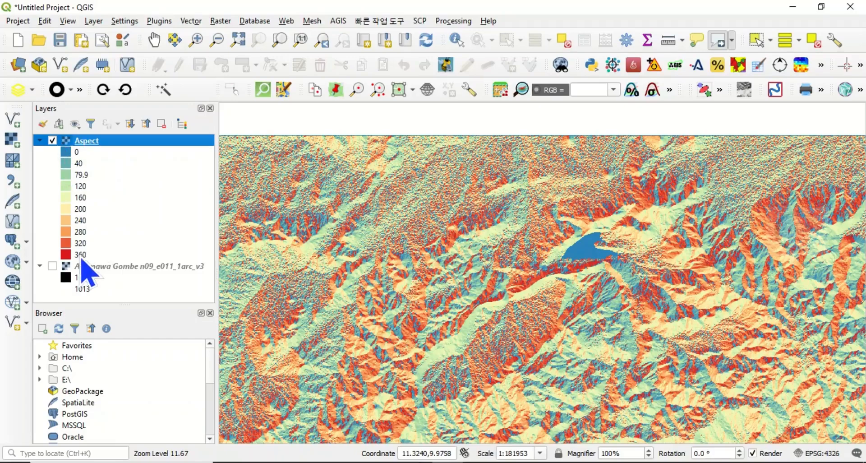
mouse_move(577, 289)
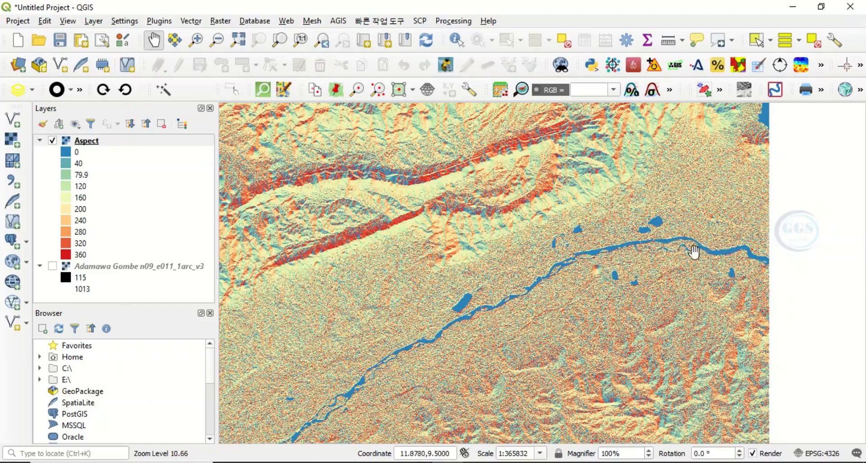
mouse_move(472, 314)
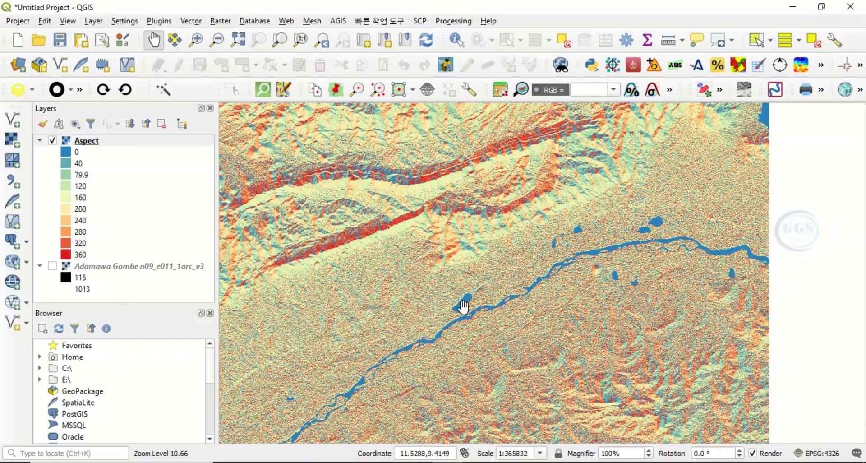
mouse_move(456, 312)
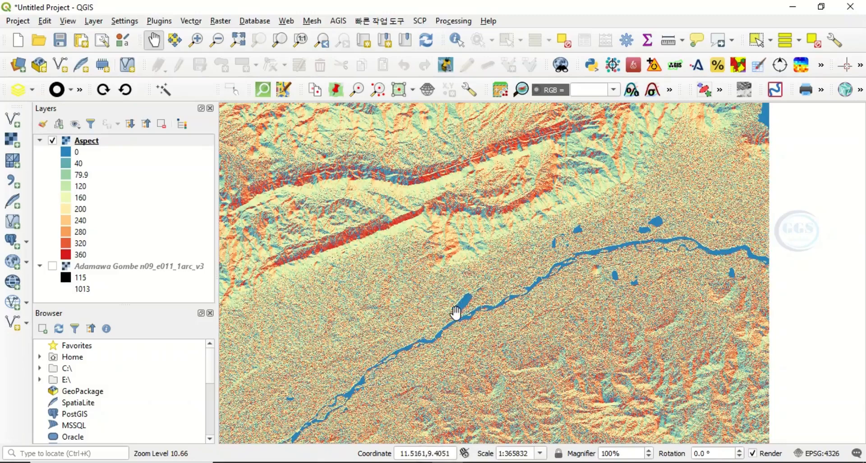
left_click_drag(455, 311, 469, 223)
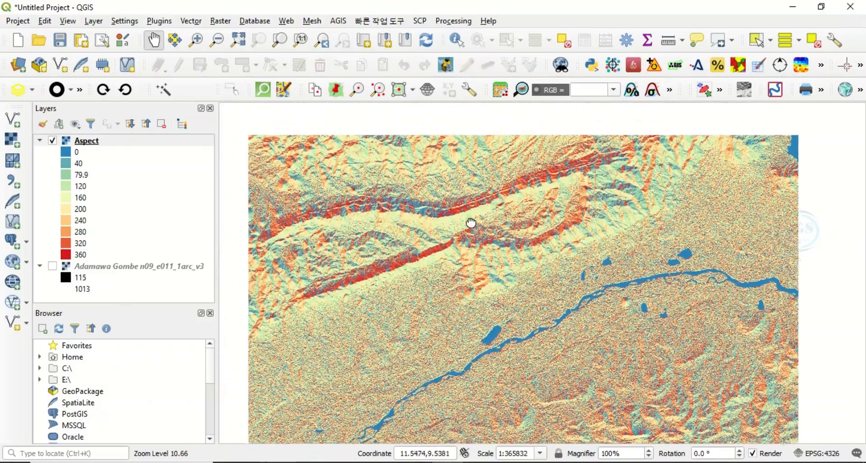
left_click_drag(469, 223, 548, 282)
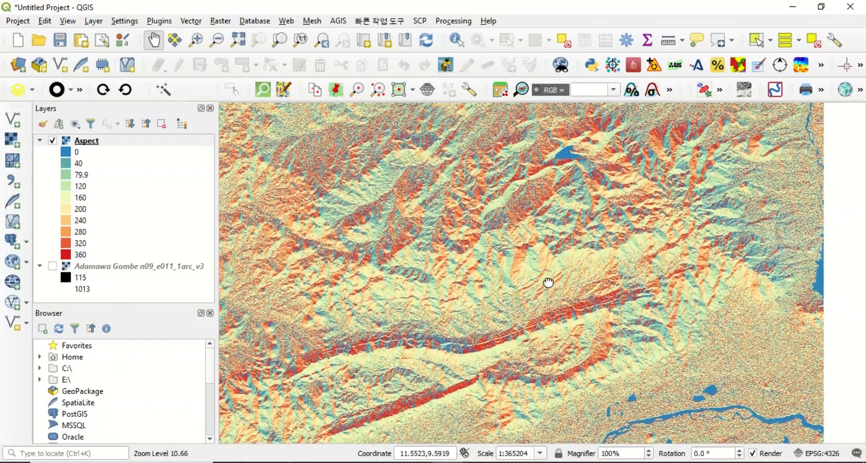
scroll("up", 3)
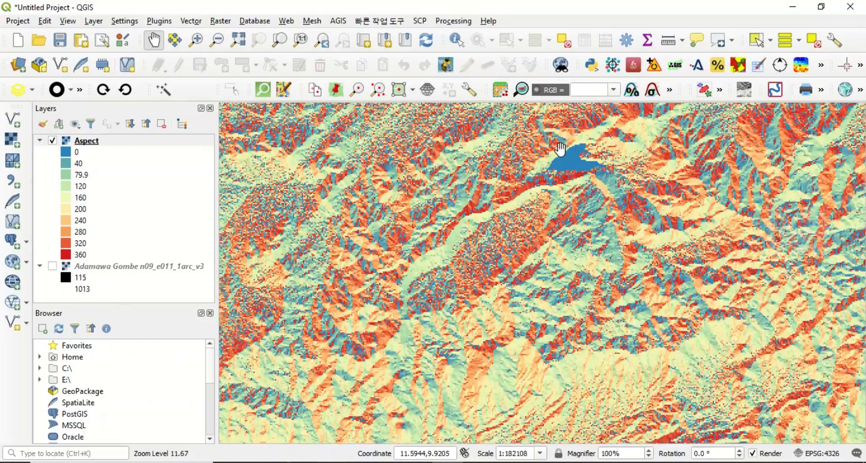
left_click_drag(560, 149, 713, 282)
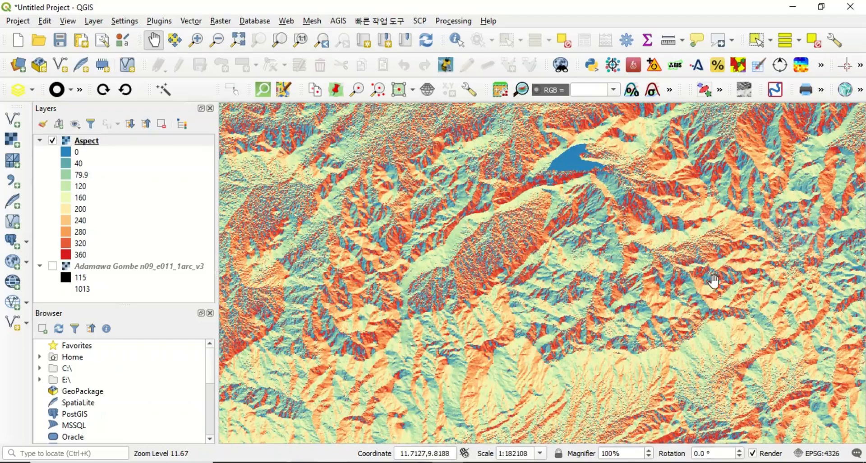
mouse_move(736, 276)
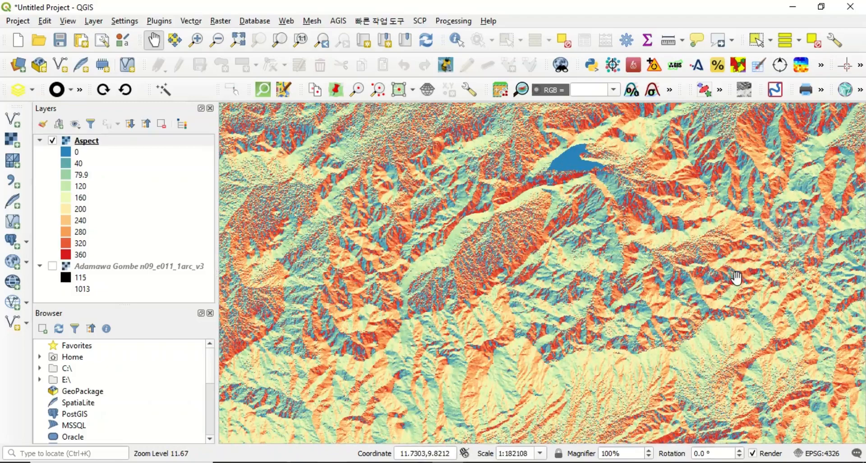